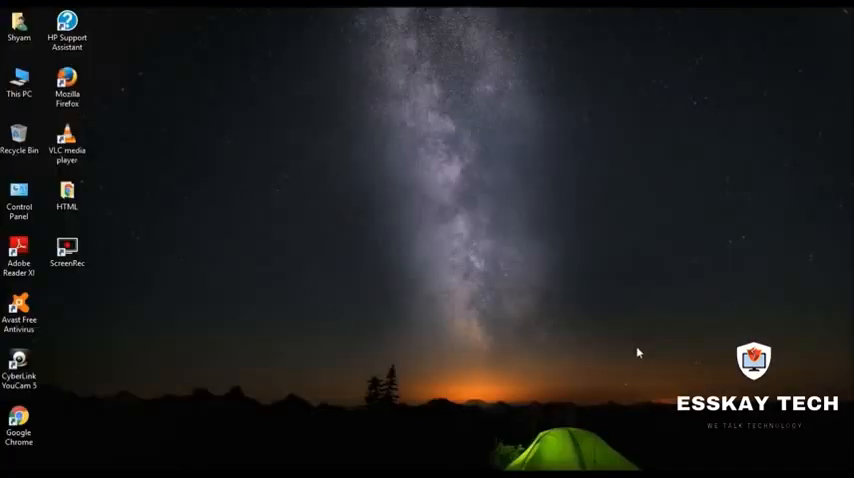
pyautogui.moveTo(576, 317)
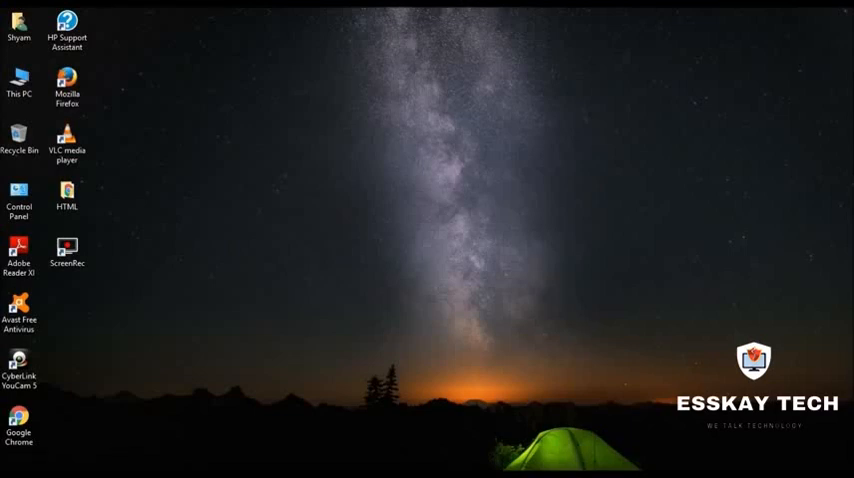
# Step: Launch Notepad to get a blank Untitled document
pyautogui.press('Win+r')
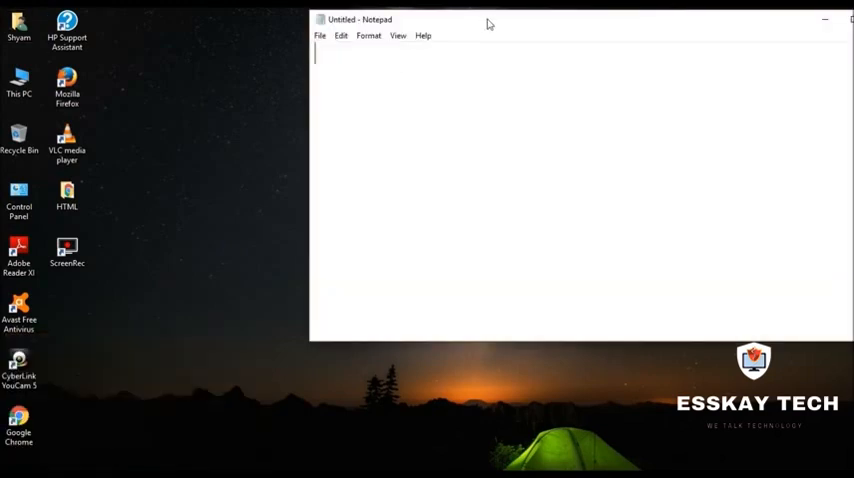
# Step: Drag the empty Notepad window into place near the centre of the screen
pyautogui.moveTo(488, 19); pyautogui.dragTo(310, 43)
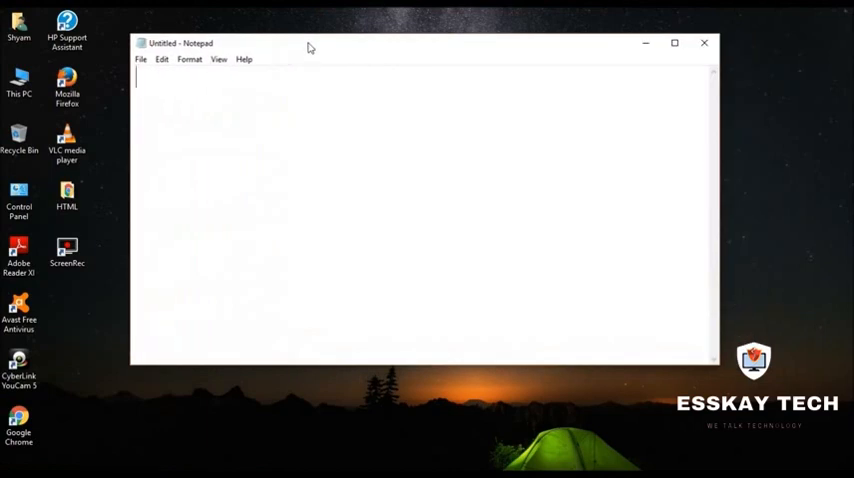
pyautogui.moveTo(310, 43); pyautogui.dragTo(334, 94)
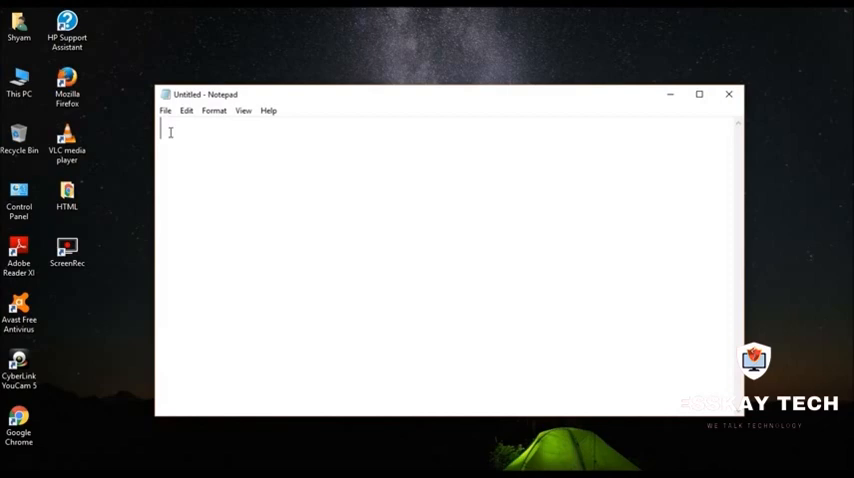
pyautogui.moveTo(396, 157)
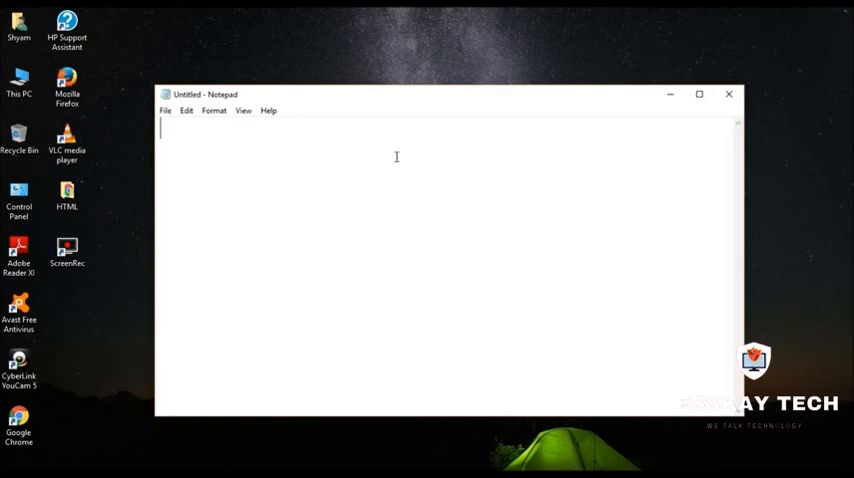
pyautogui.moveTo(385, 197)
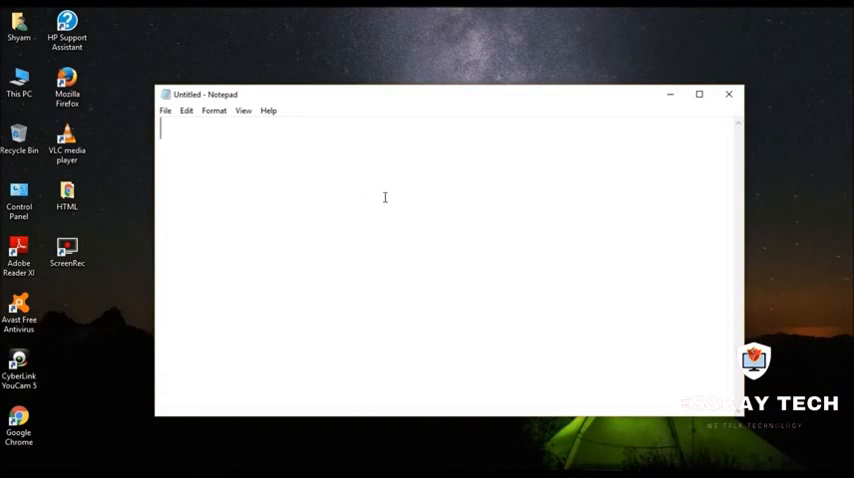
pyautogui.moveTo(198, 138)
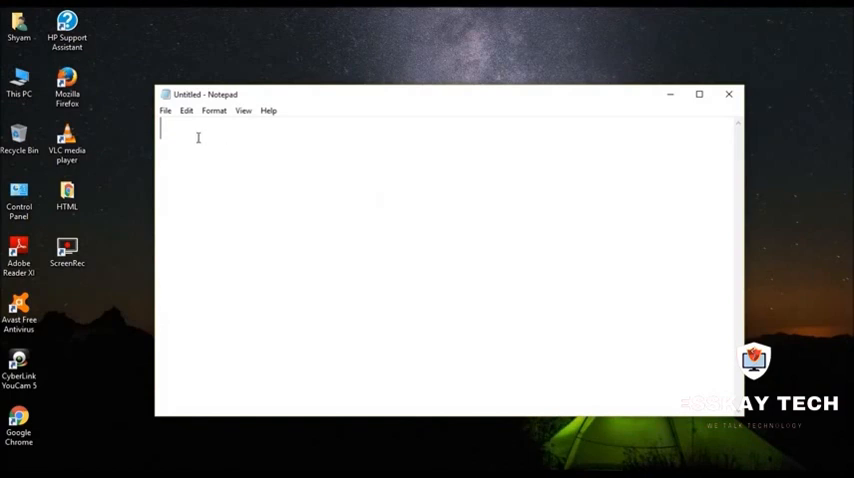
pyautogui.moveTo(153, 217)
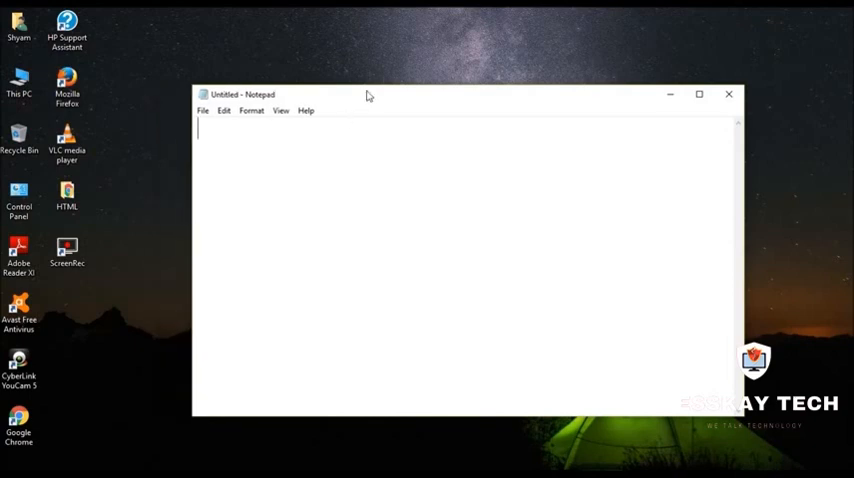
pyautogui.moveTo(369, 94); pyautogui.dragTo(335, 78)
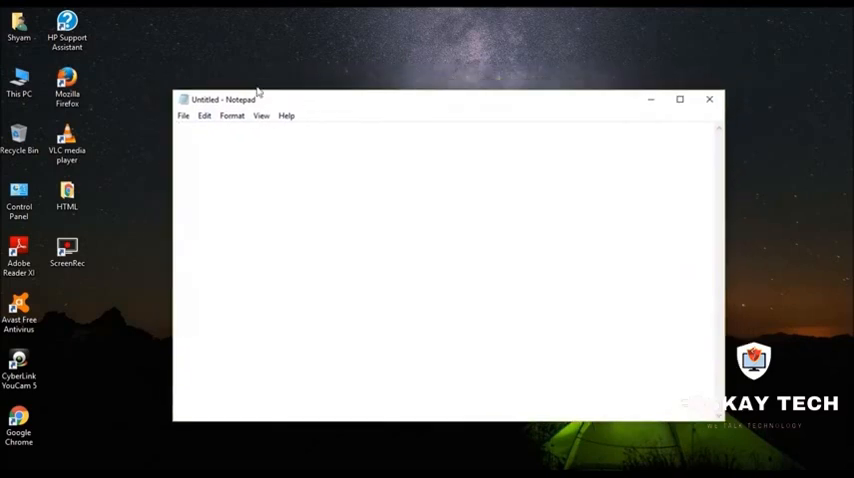
pyautogui.moveTo(255, 99); pyautogui.dragTo(240, 89)
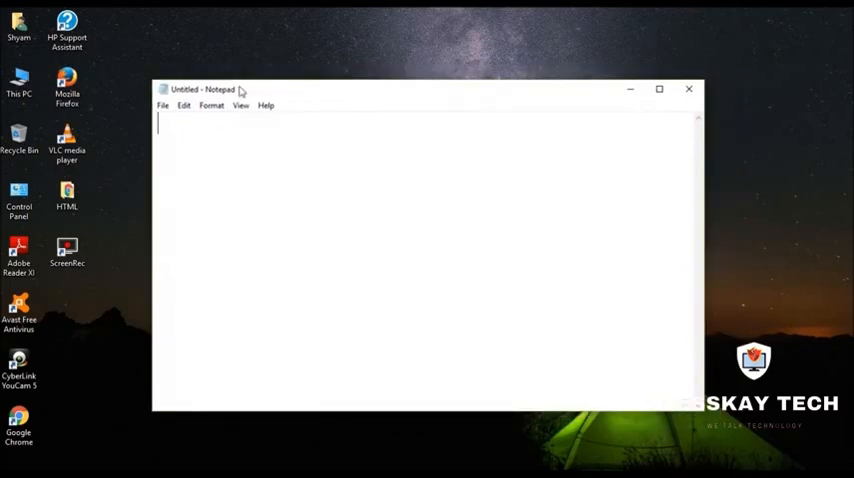
pyautogui.moveTo(220, 89); pyautogui.dragTo(255, 68)
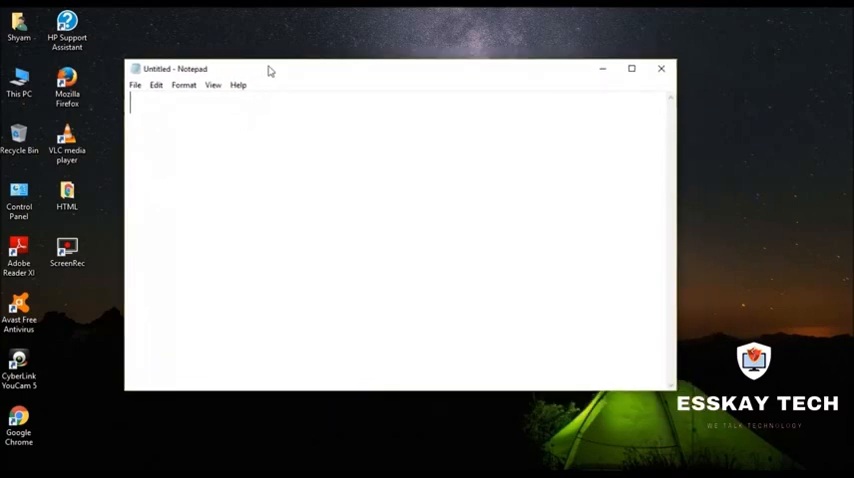
pyautogui.moveTo(280, 72)
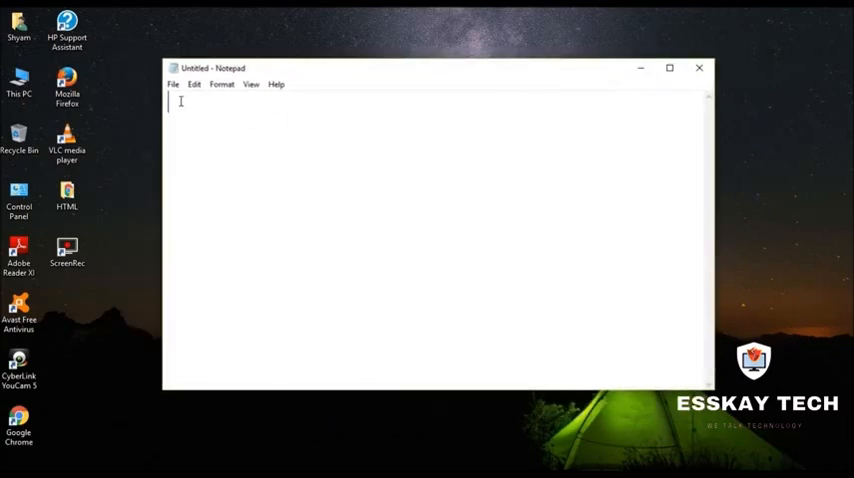
# Step: Type the opening <HTML>, <HEAD> and <TITLE> tags
pyautogui.write('<')
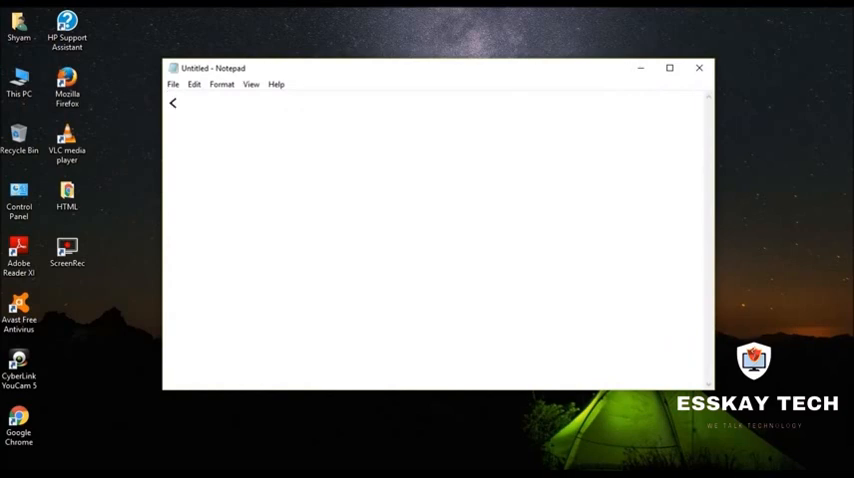
pyautogui.write('HTML')
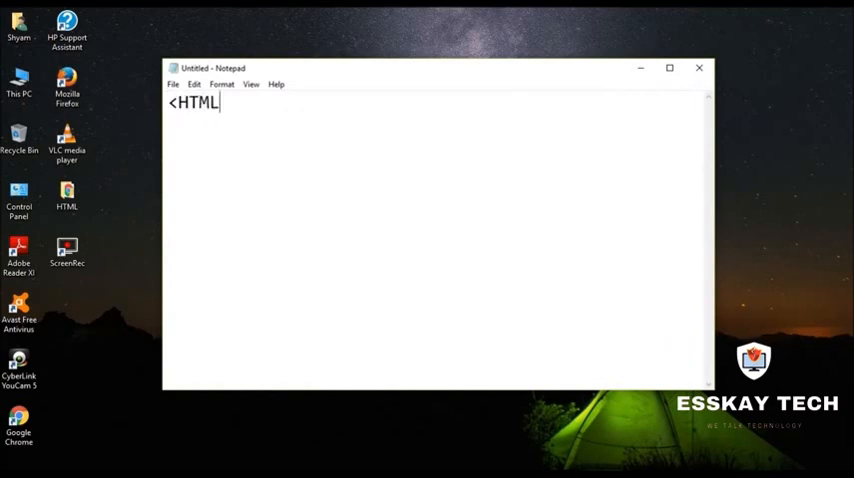
pyautogui.write('>')
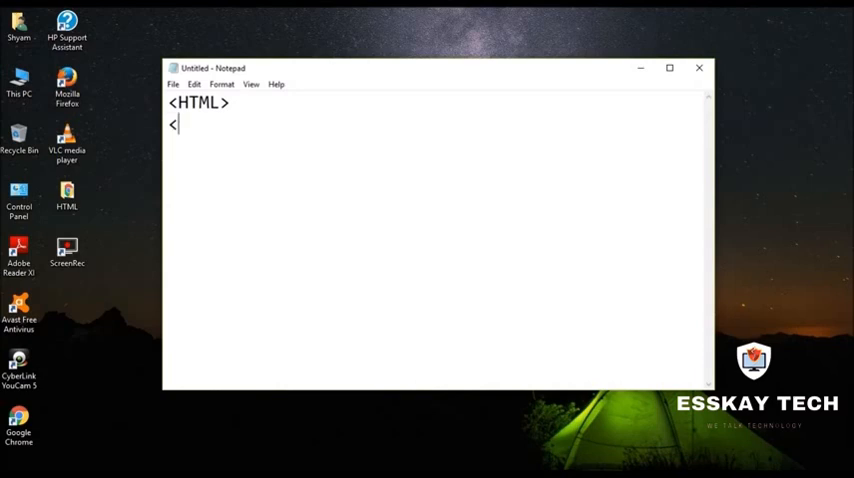
pyautogui.write('H')
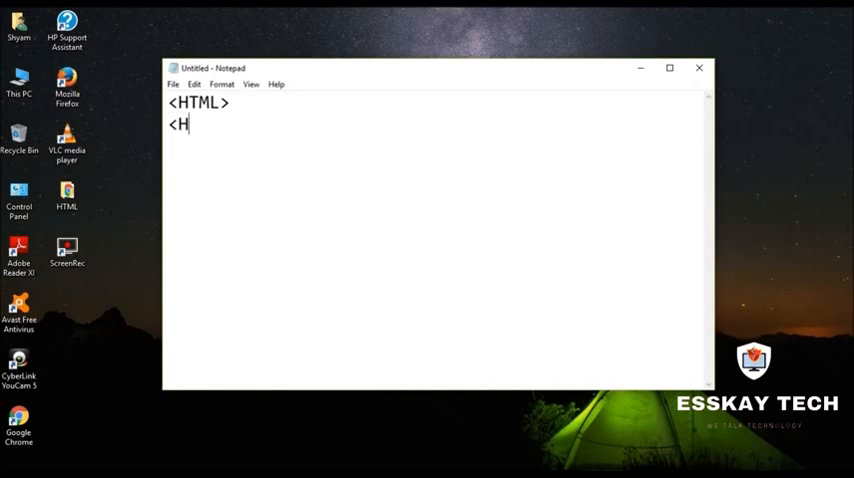
pyautogui.write('EAD>')
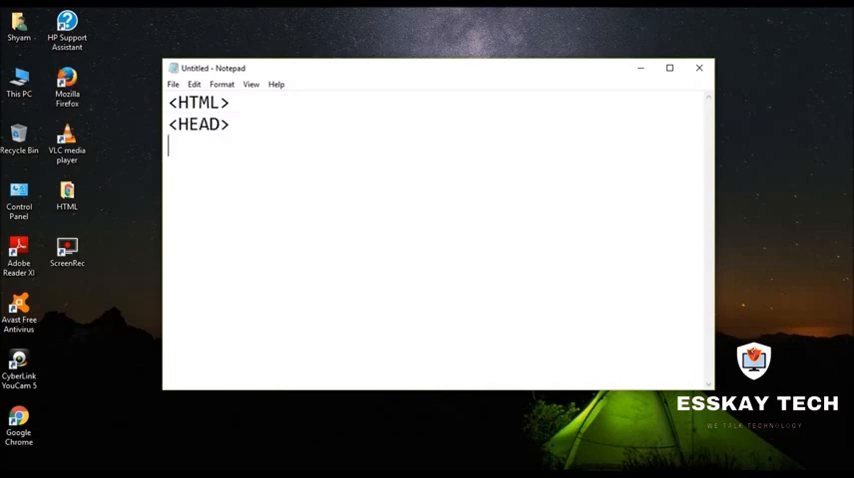
pyautogui.write('<')
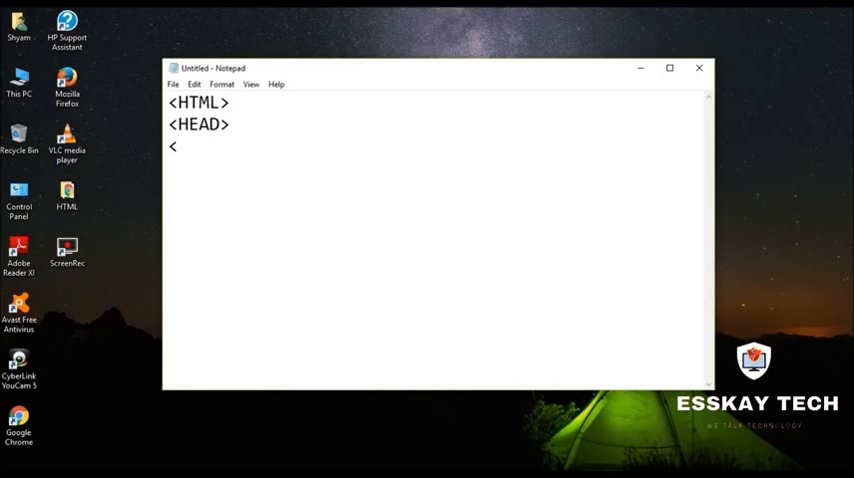
pyautogui.write('TITL')
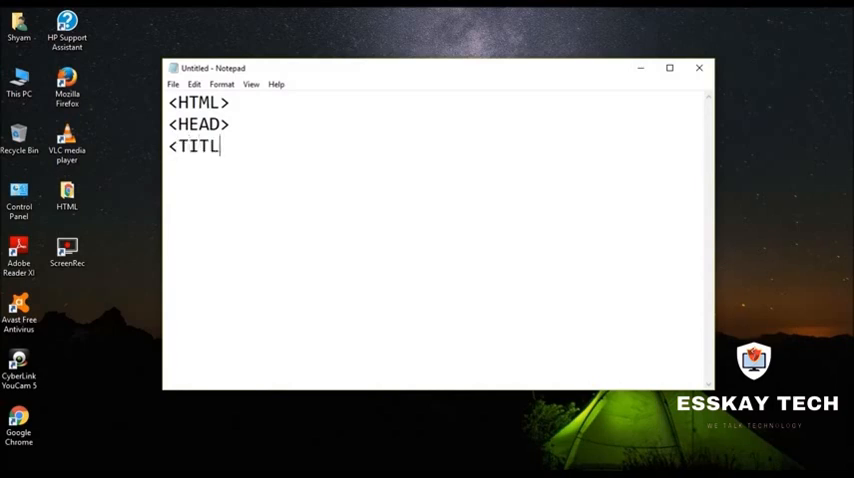
pyautogui.write('E>')
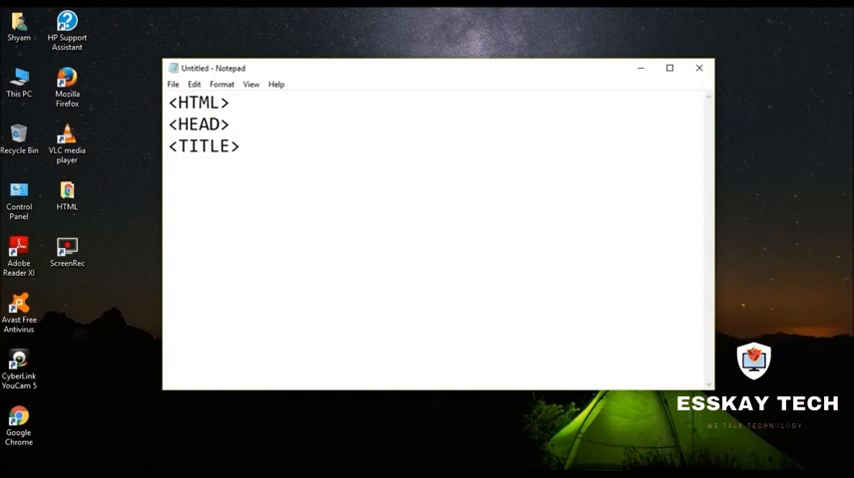
# Step: Close TITLE and HEAD, add an empty <BODY> section, and end with </HTML>
pyautogui.write('</TITLE>')
pyautogui.write('</HE')
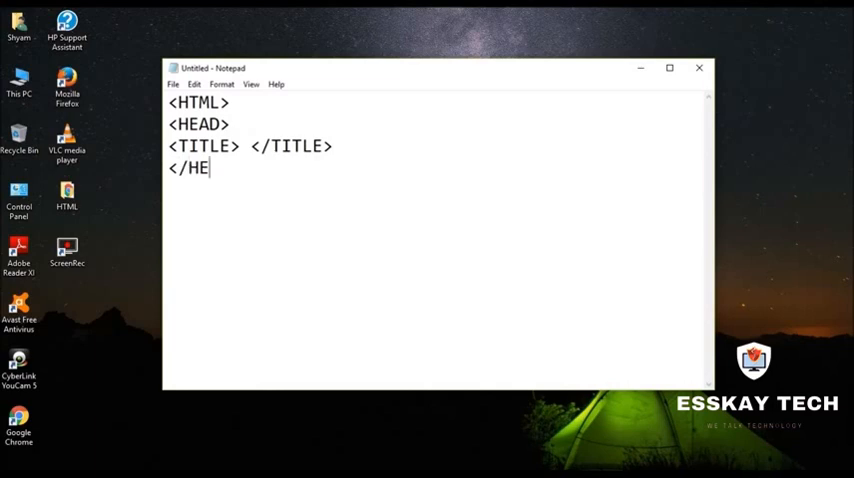
pyautogui.write('AD>')
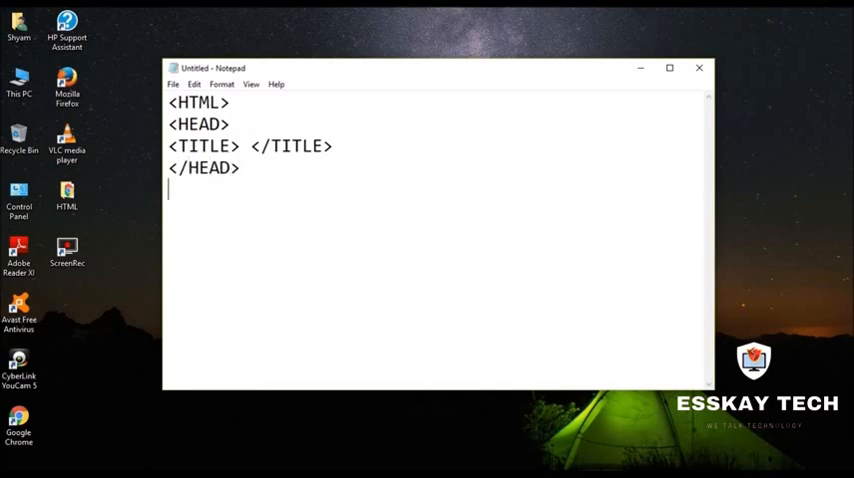
pyautogui.write('<BODY')
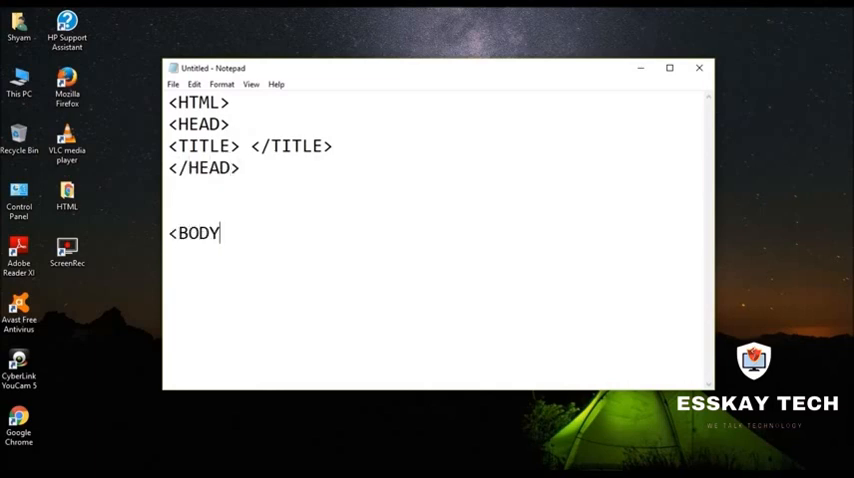
pyautogui.write('>')
pyautogui.write('</')
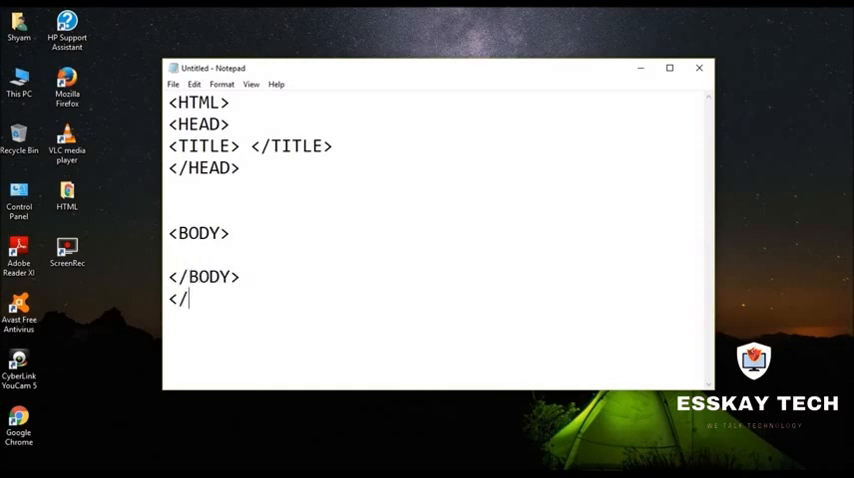
pyautogui.write('HTML>')
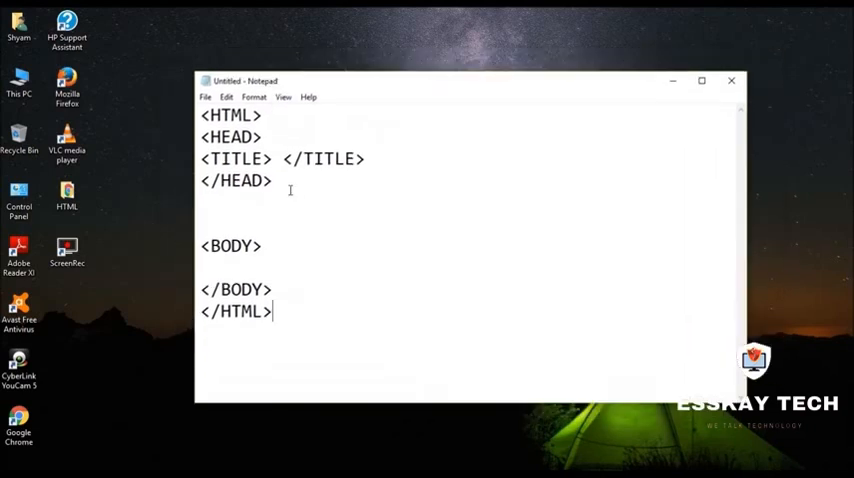
pyautogui.moveTo(428, 257)
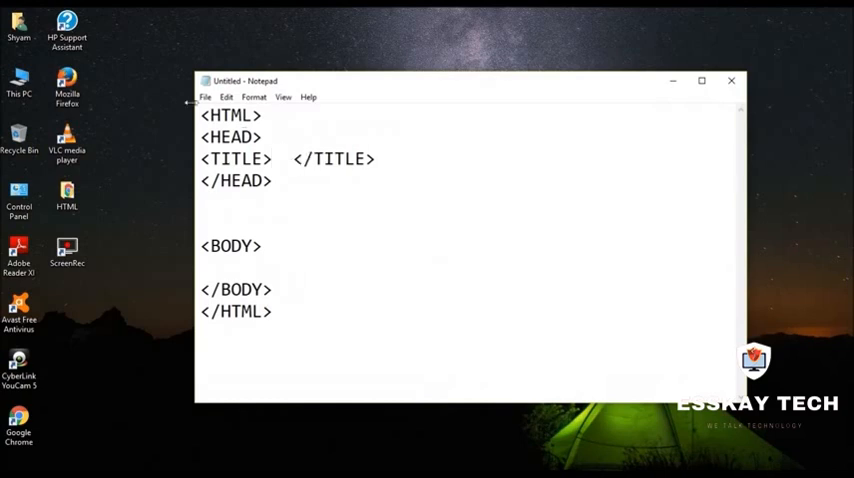
# Step: Type 'My First HTML Document' between the TITLE tags and remove a blank line above BODY
pyautogui.doubleClick(230, 115)
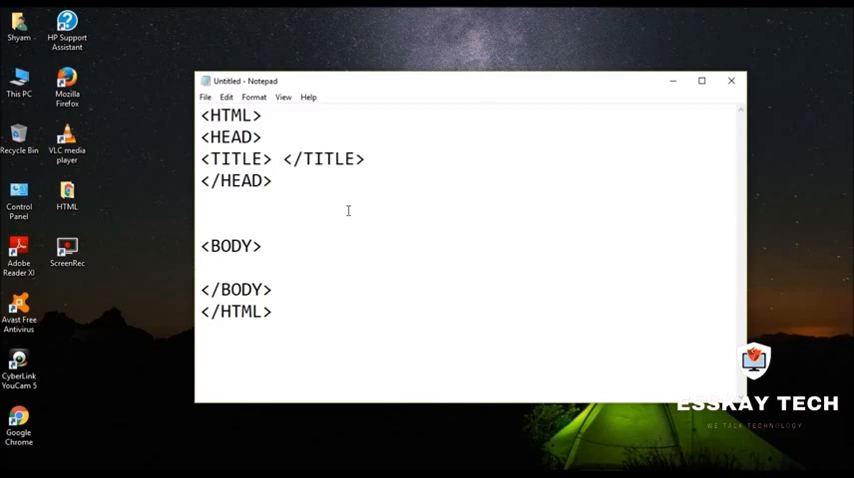
pyautogui.write('My Firs')
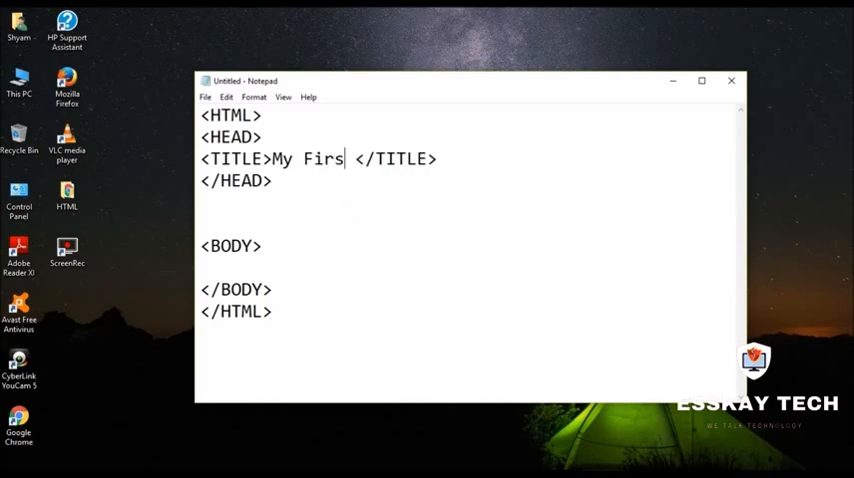
pyautogui.write('t HTML')
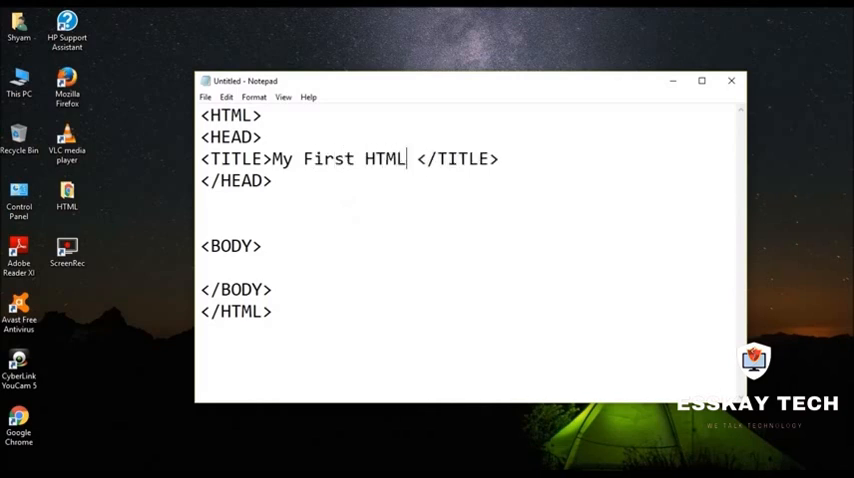
pyautogui.write('D')
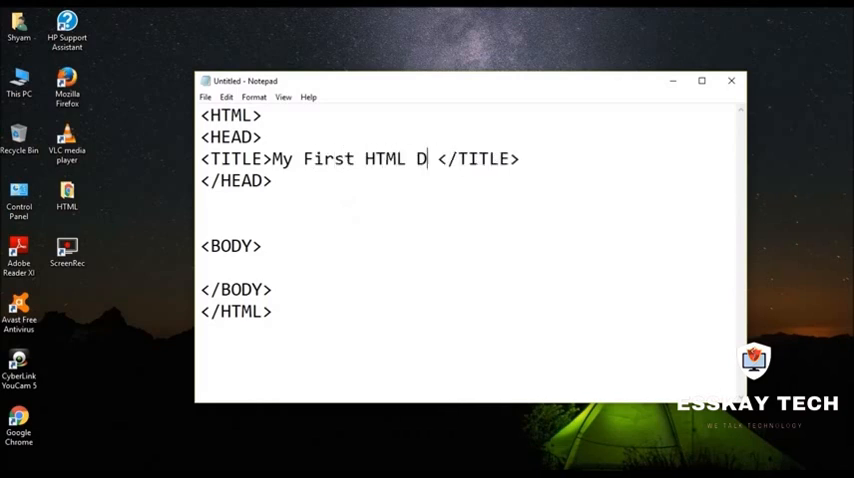
pyautogui.write('ocument')
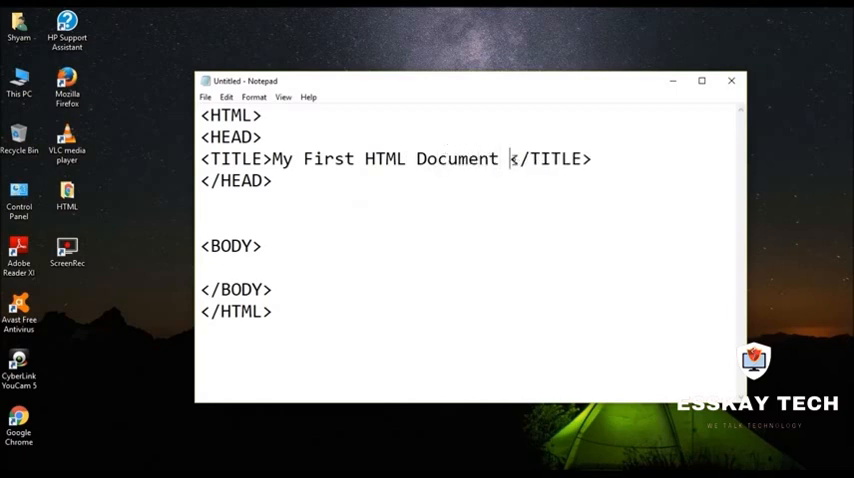
pyautogui.doubleClick(548, 158)
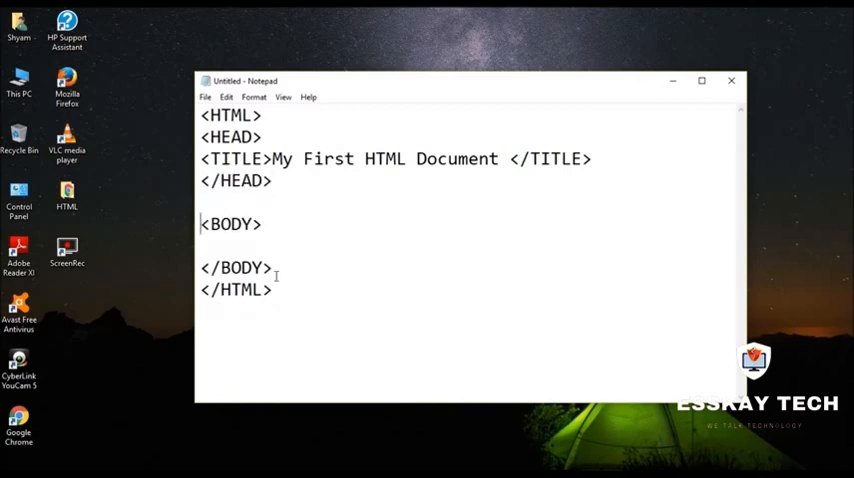
# Step: Type 'This is the main part of the Webpage.' between the BODY tags, then start saving
pyautogui.doubleClick(230, 224)
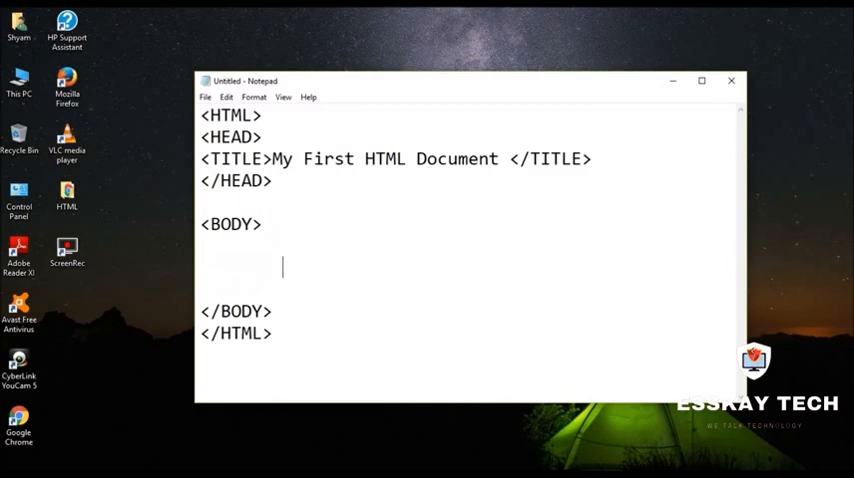
pyautogui.write('This')
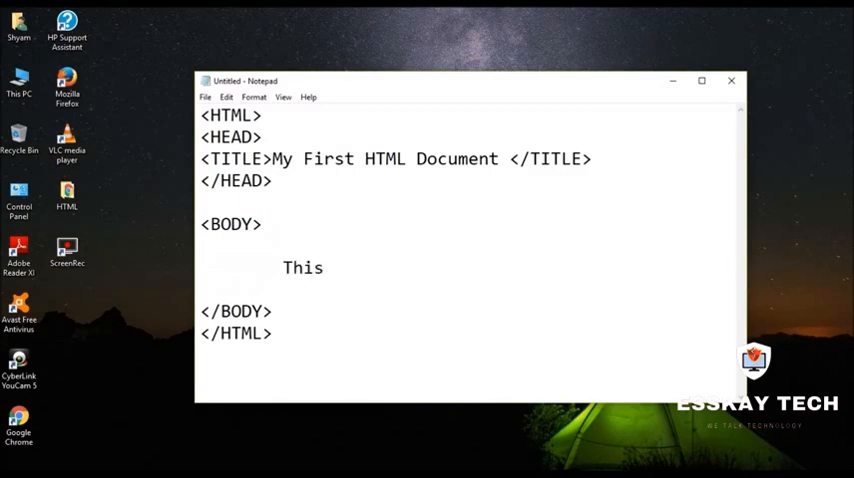
pyautogui.write('is the main')
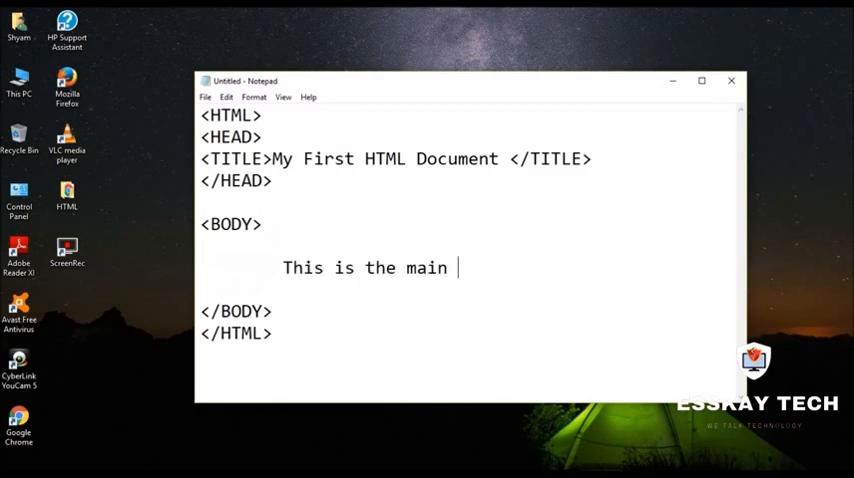
pyautogui.write('part of h')
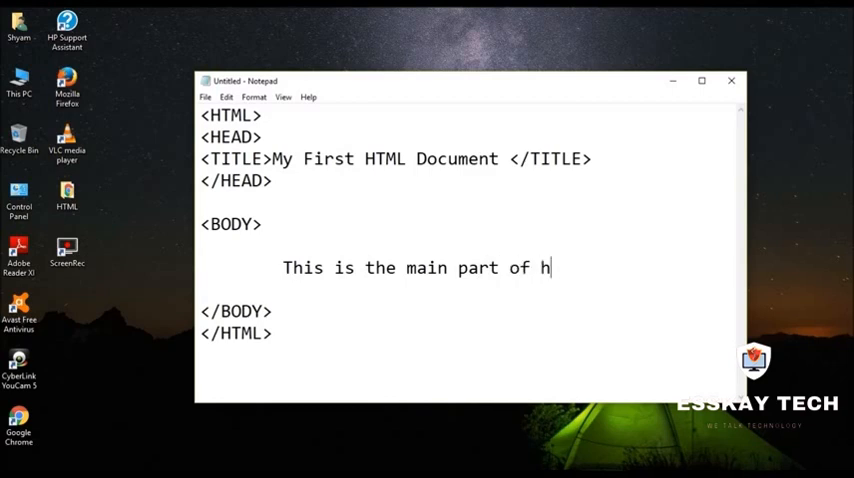
pyautogui.write('the')
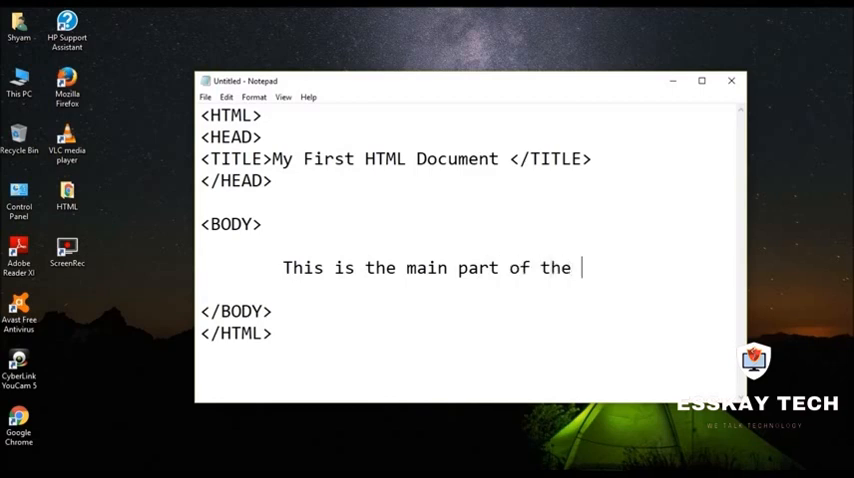
pyautogui.write('Web')
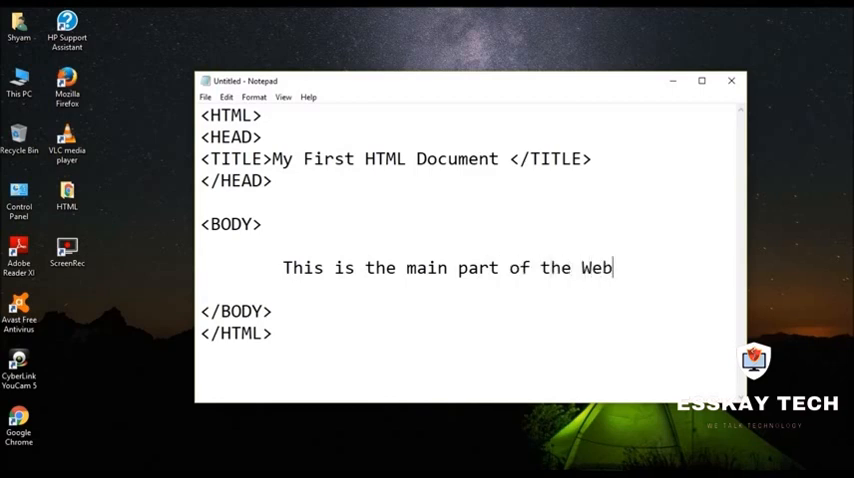
pyautogui.write('page.')
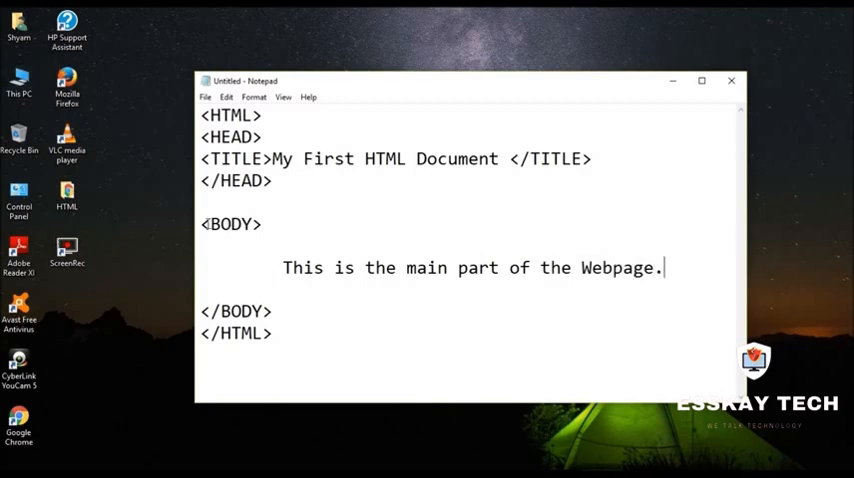
pyautogui.doubleClick(235, 311)
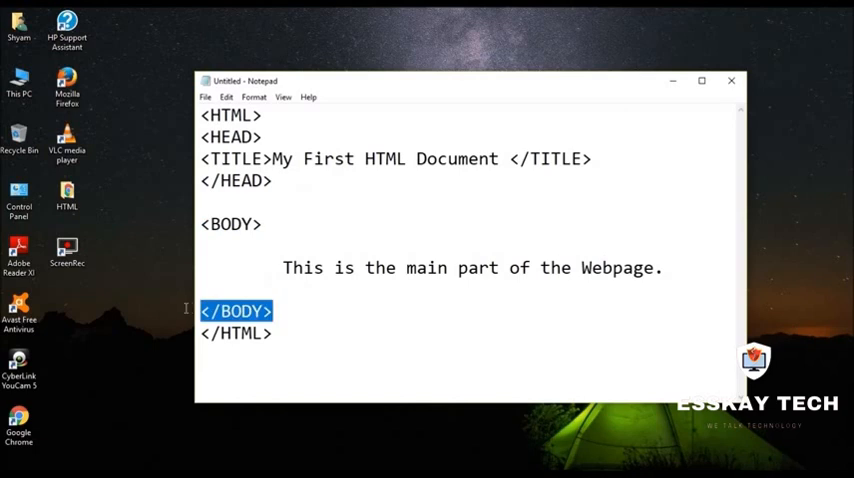
pyautogui.moveTo(576, 207)
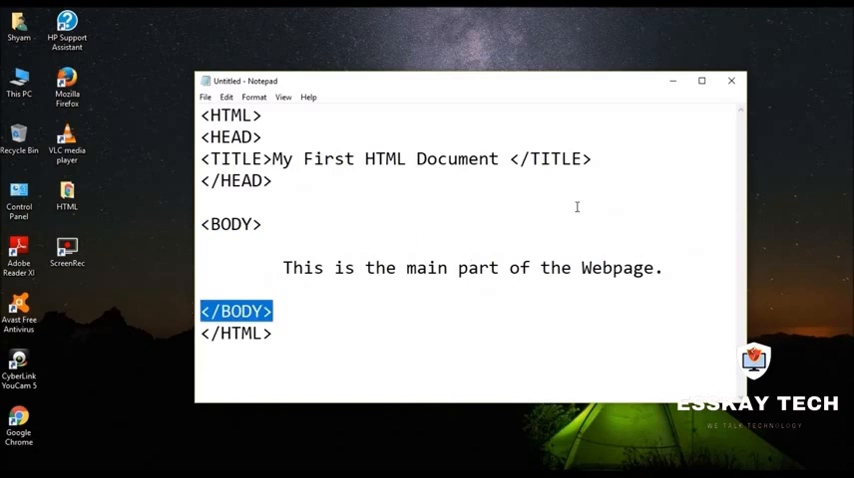
pyautogui.moveTo(267, 117)
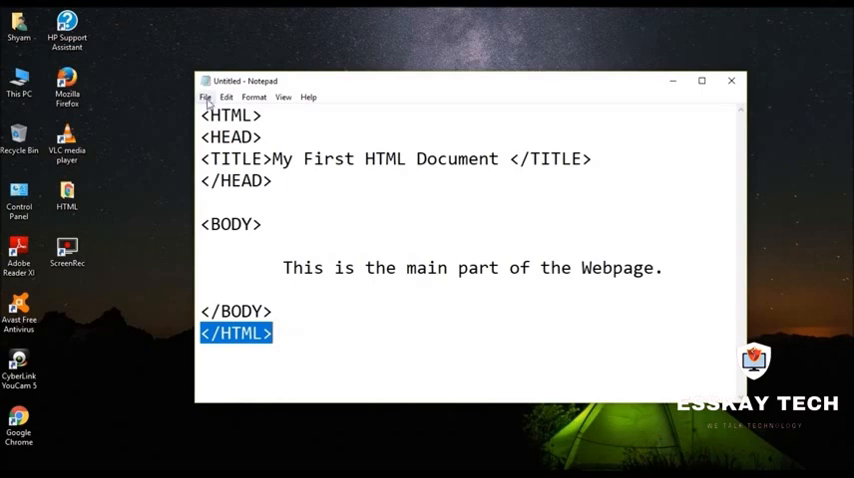
pyautogui.click(205, 97)
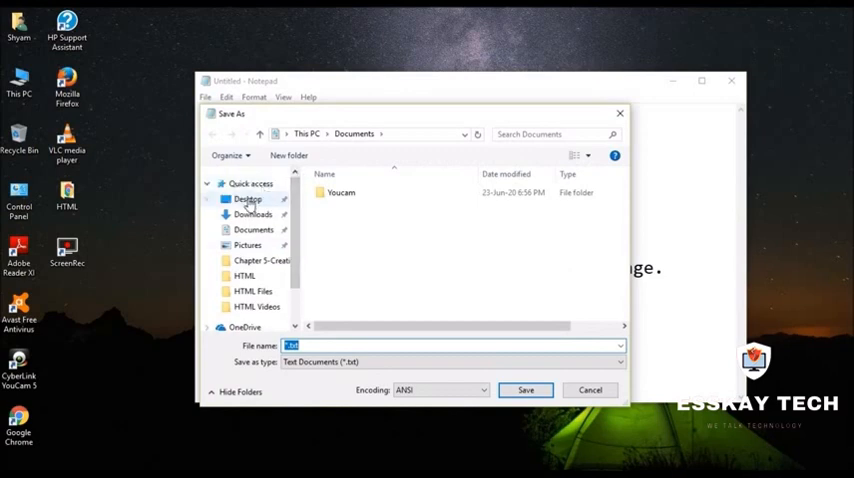
# Step: Save the page to the Desktop as myfirstwebpage.html
pyautogui.click(247, 198)
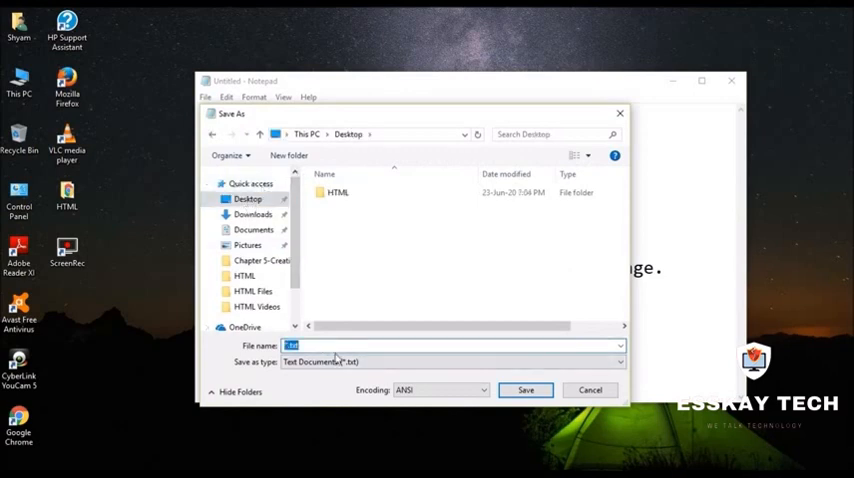
pyautogui.write('my')
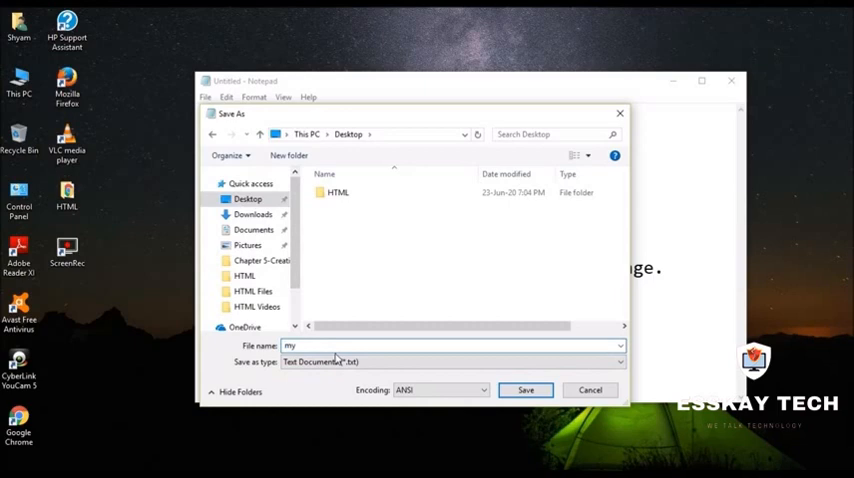
pyautogui.write('first')
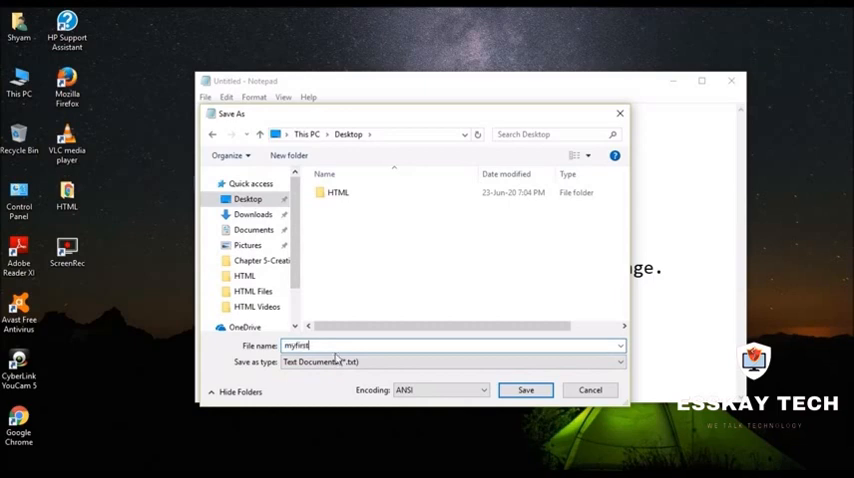
pyautogui.write('web')
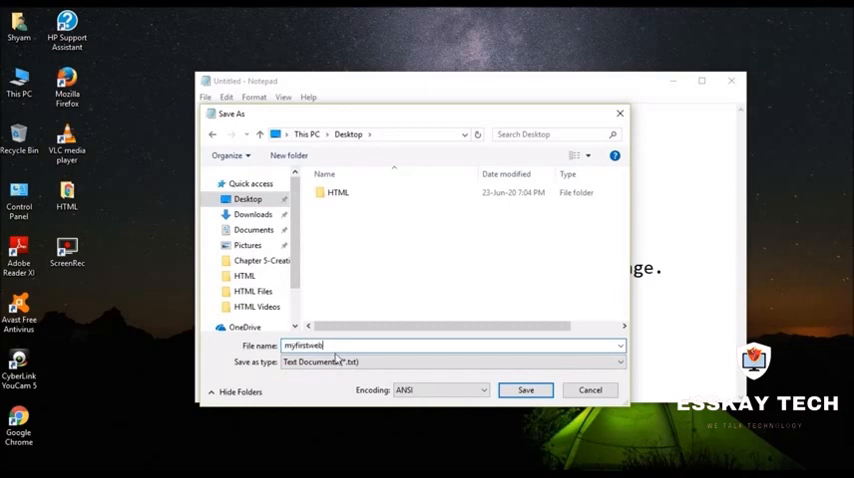
pyautogui.write('page.')
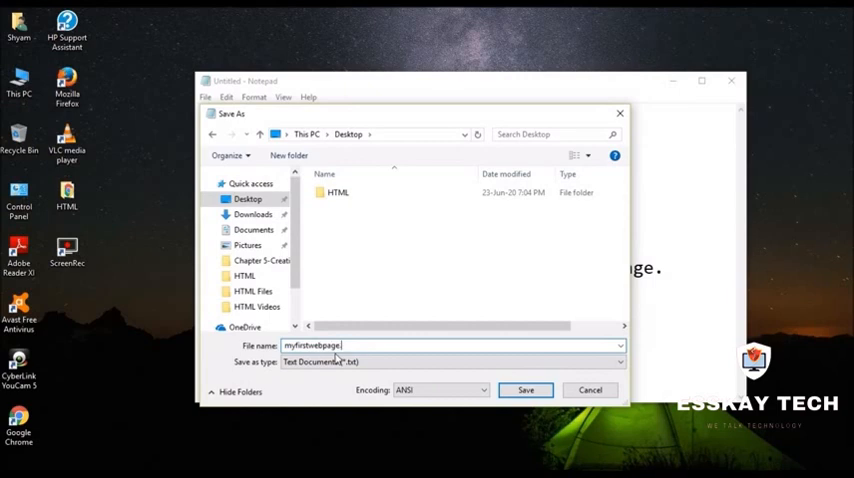
pyautogui.write('.html')
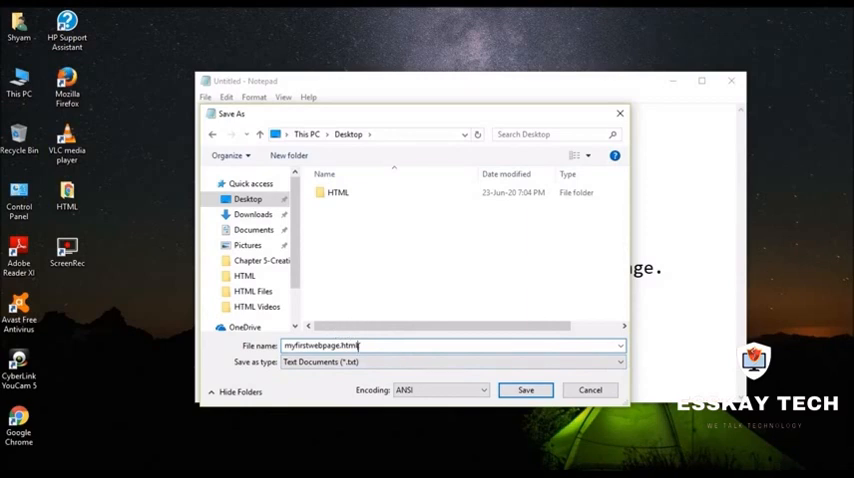
pyautogui.moveTo(353, 331)
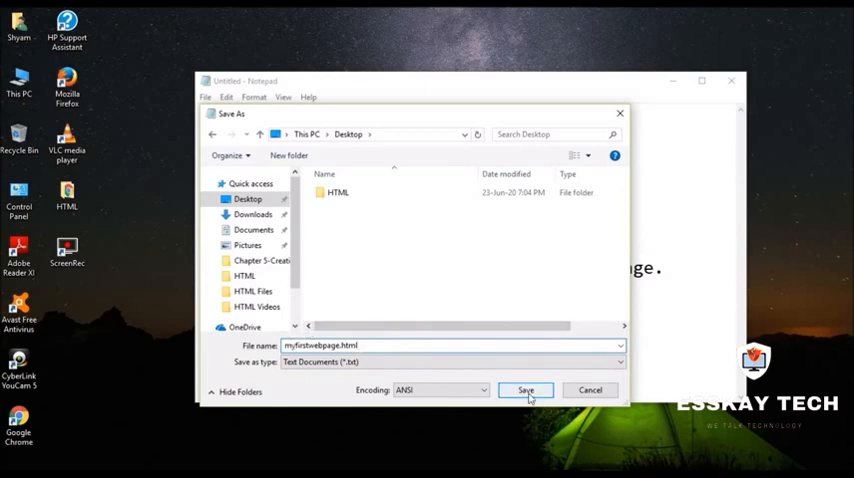
pyautogui.click(526, 390)
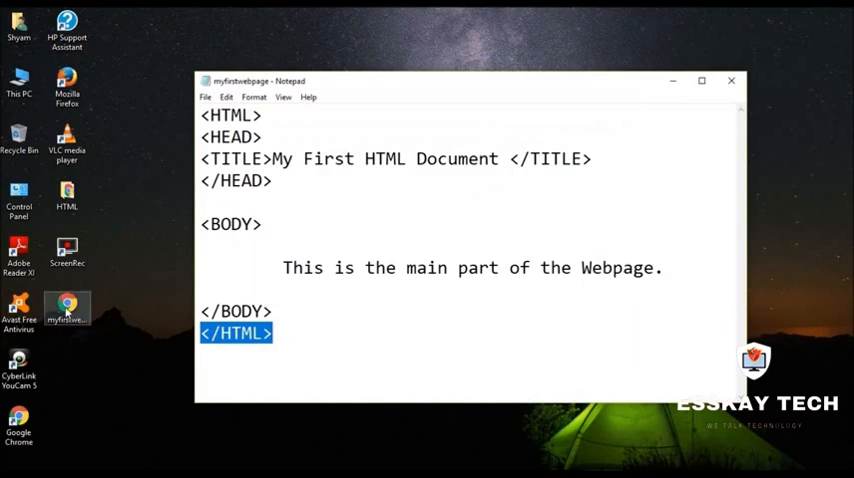
pyautogui.moveTo(67, 315)
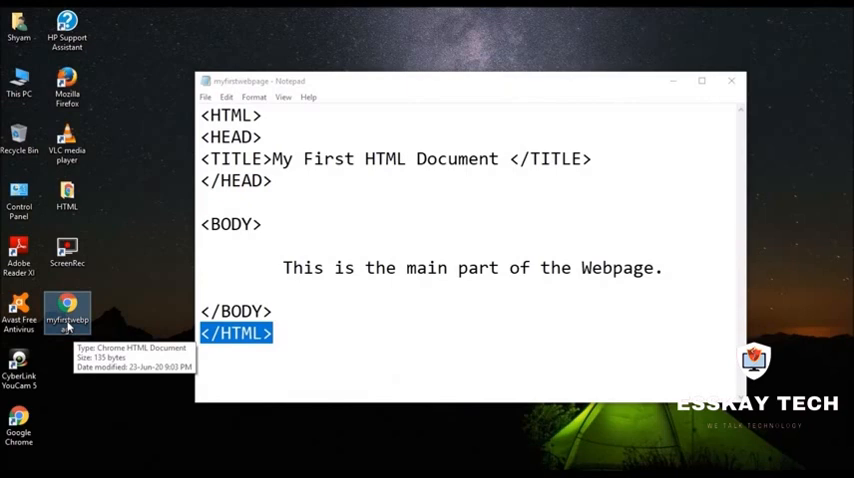
pyautogui.moveTo(77, 328)
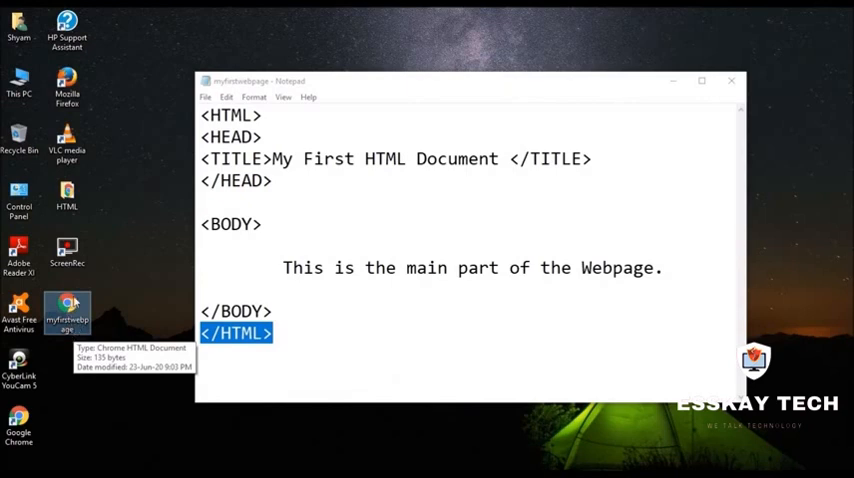
# Step: Minimize Notepad and open the desktop myfirstwebpage file with Google Chrome
pyautogui.click(731, 80)
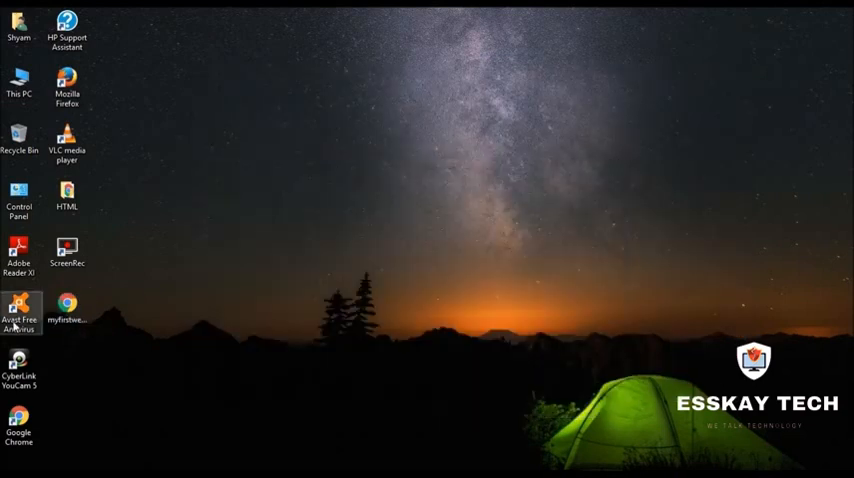
pyautogui.click(67, 305)
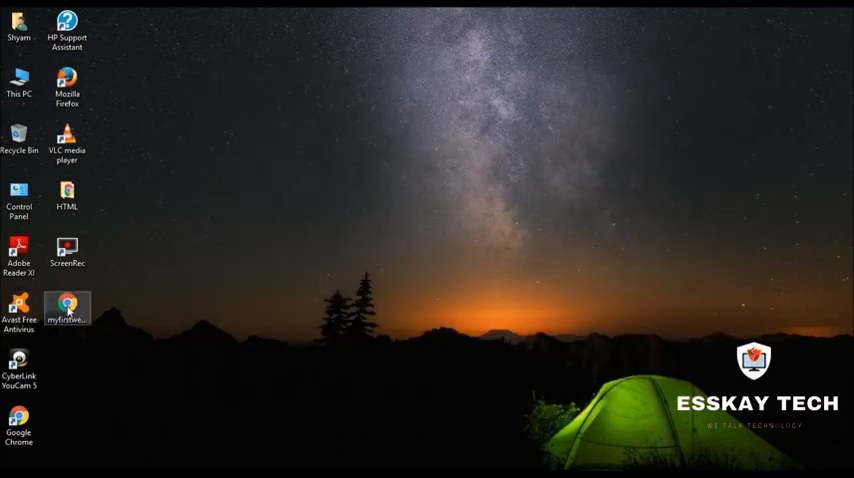
pyautogui.rightClick(67, 310)
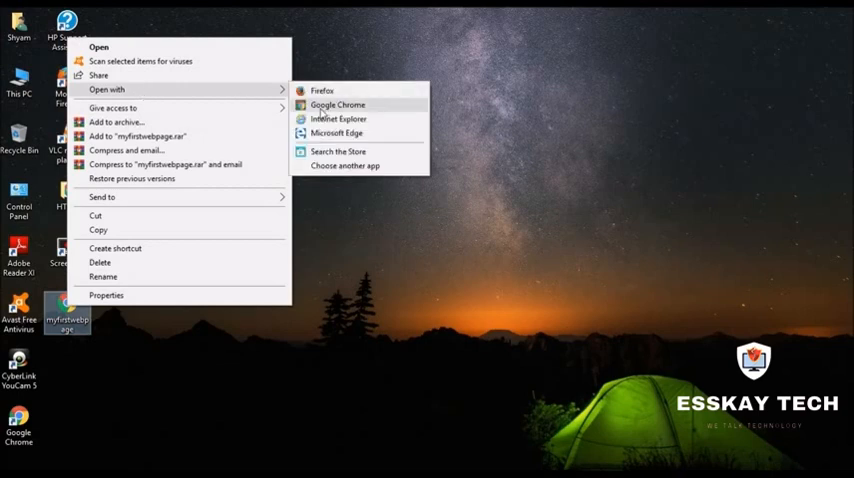
pyautogui.moveTo(338, 119)
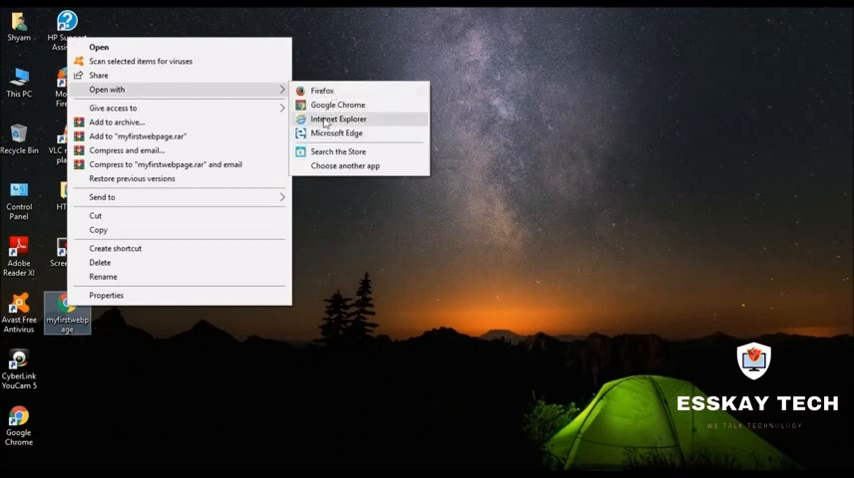
pyautogui.moveTo(337, 104)
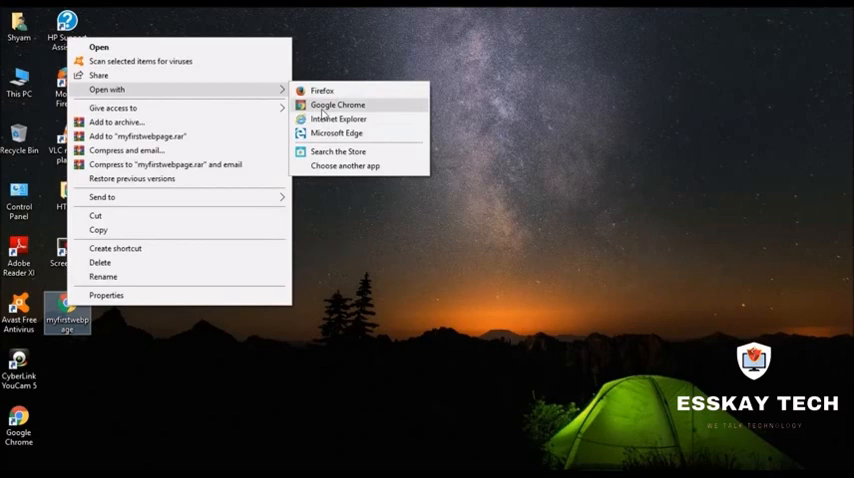
pyautogui.click(337, 104)
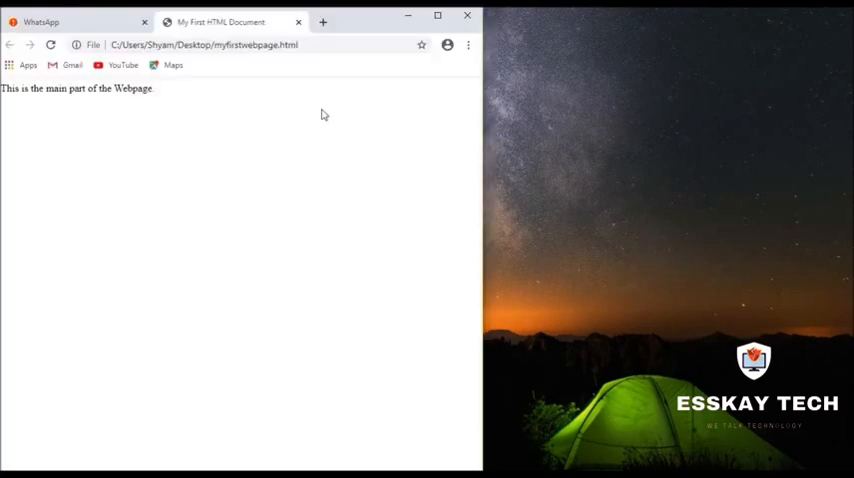
pyautogui.moveTo(351, 22)
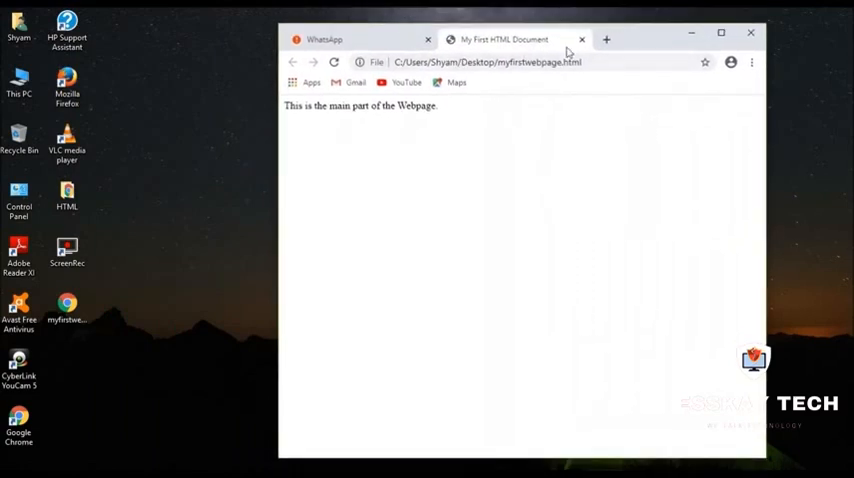
pyautogui.moveTo(538, 131)
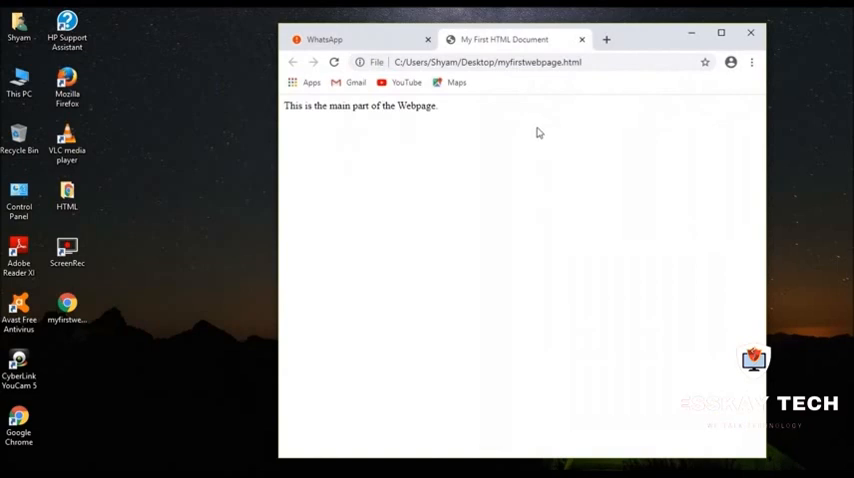
pyautogui.moveTo(555, 42)
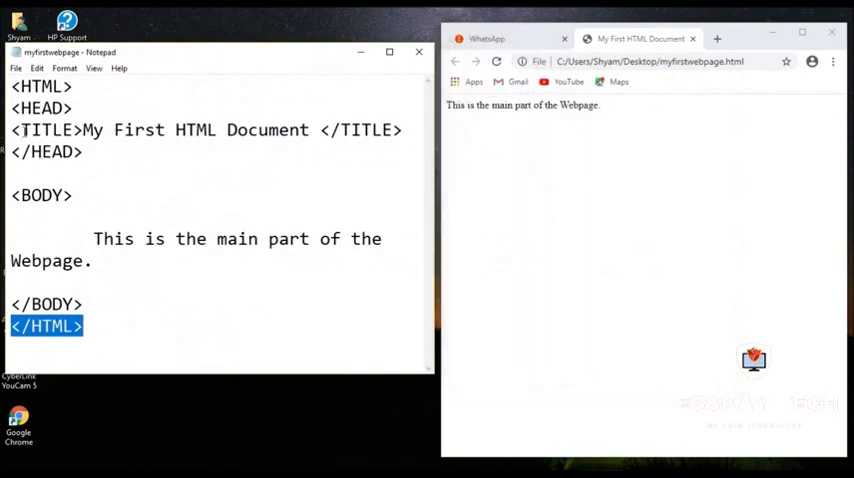
# Step: Highlight the TITLE tags and the body sentence in Notepad to compare with Chrome
pyautogui.doubleClick(46, 130)
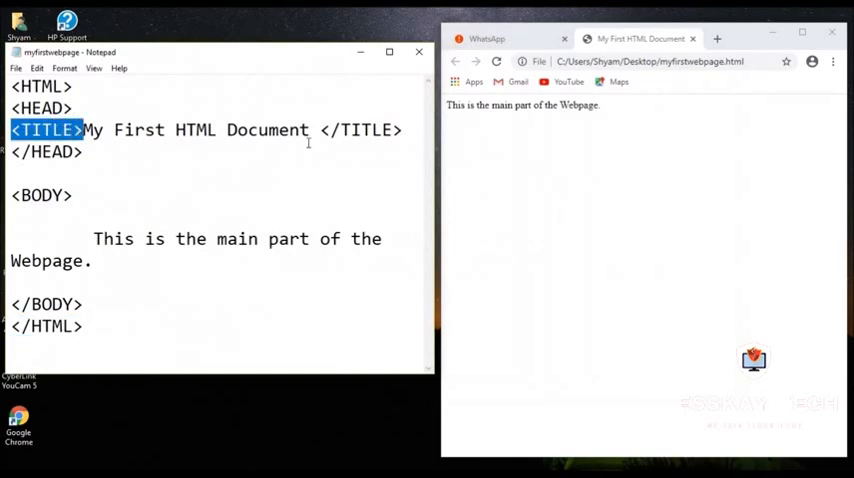
pyautogui.doubleClick(360, 130)
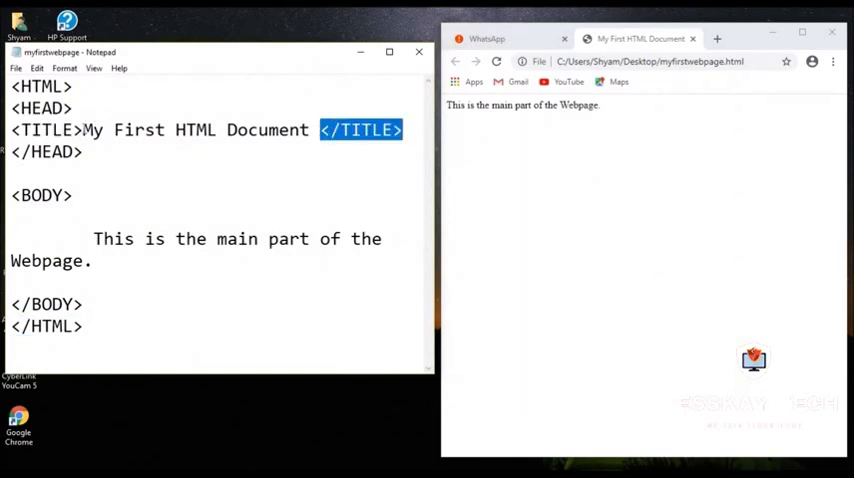
pyautogui.moveTo(310, 130); pyautogui.dragTo(83, 130)
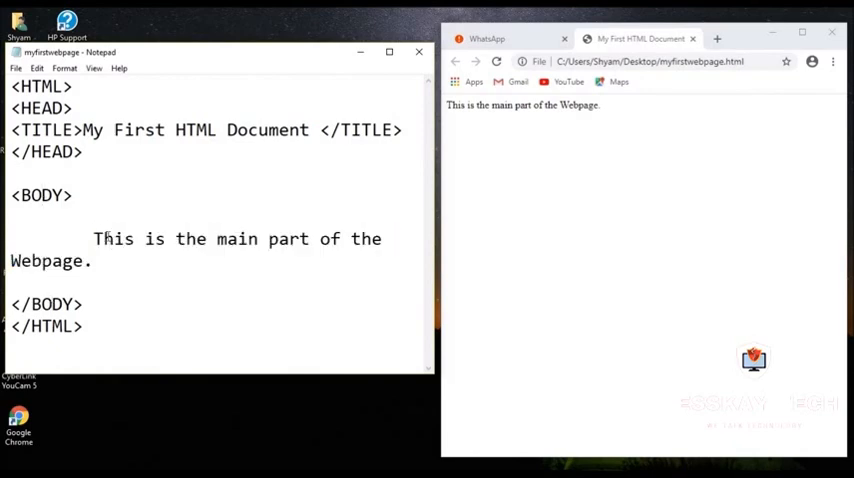
pyautogui.moveTo(92, 239); pyautogui.dragTo(95, 261)
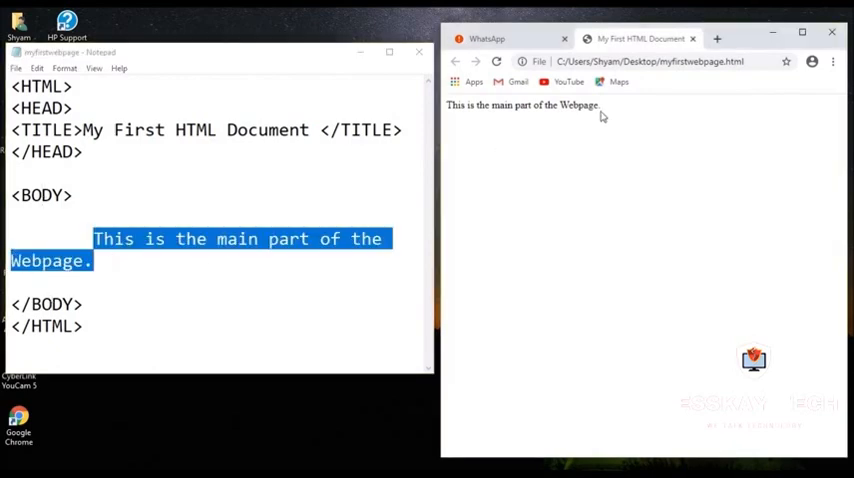